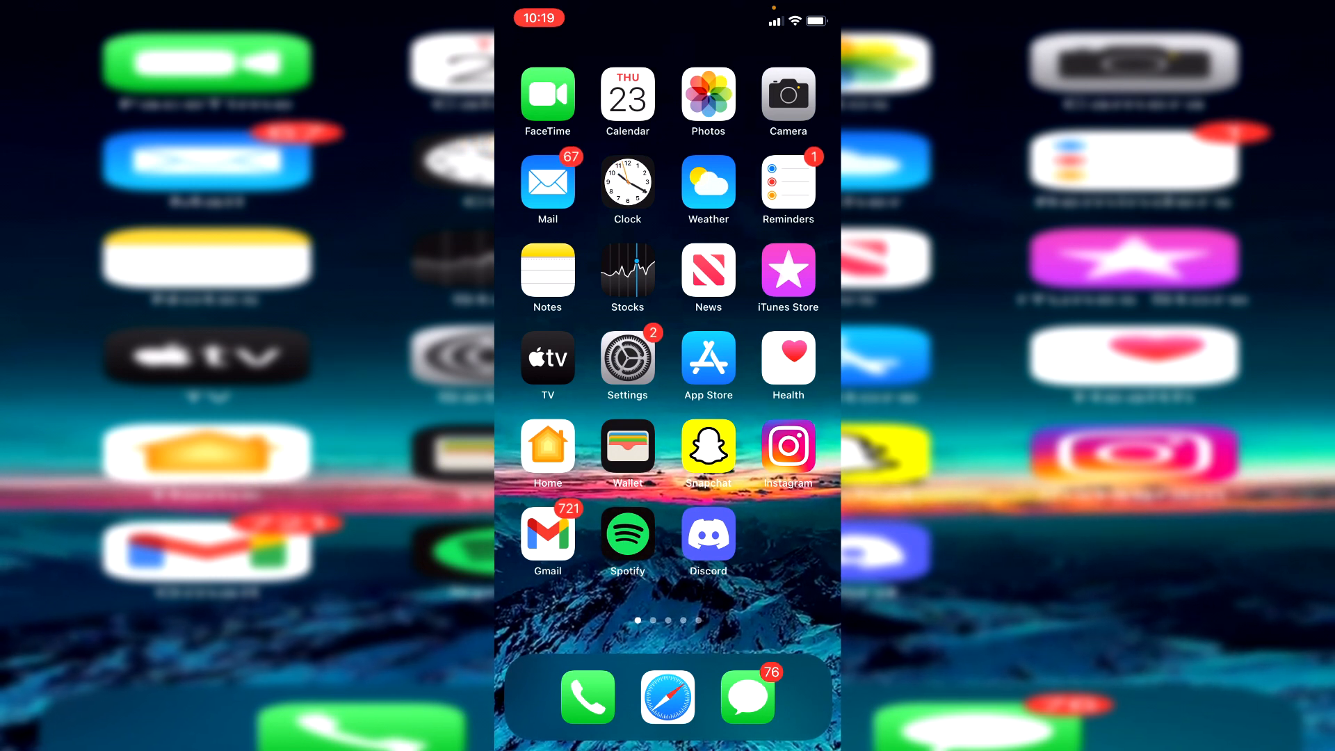
- Launch Safari and rerun the recent Google search for 'facebook'
{"action": "left_click", "coordinate": [666, 698]}
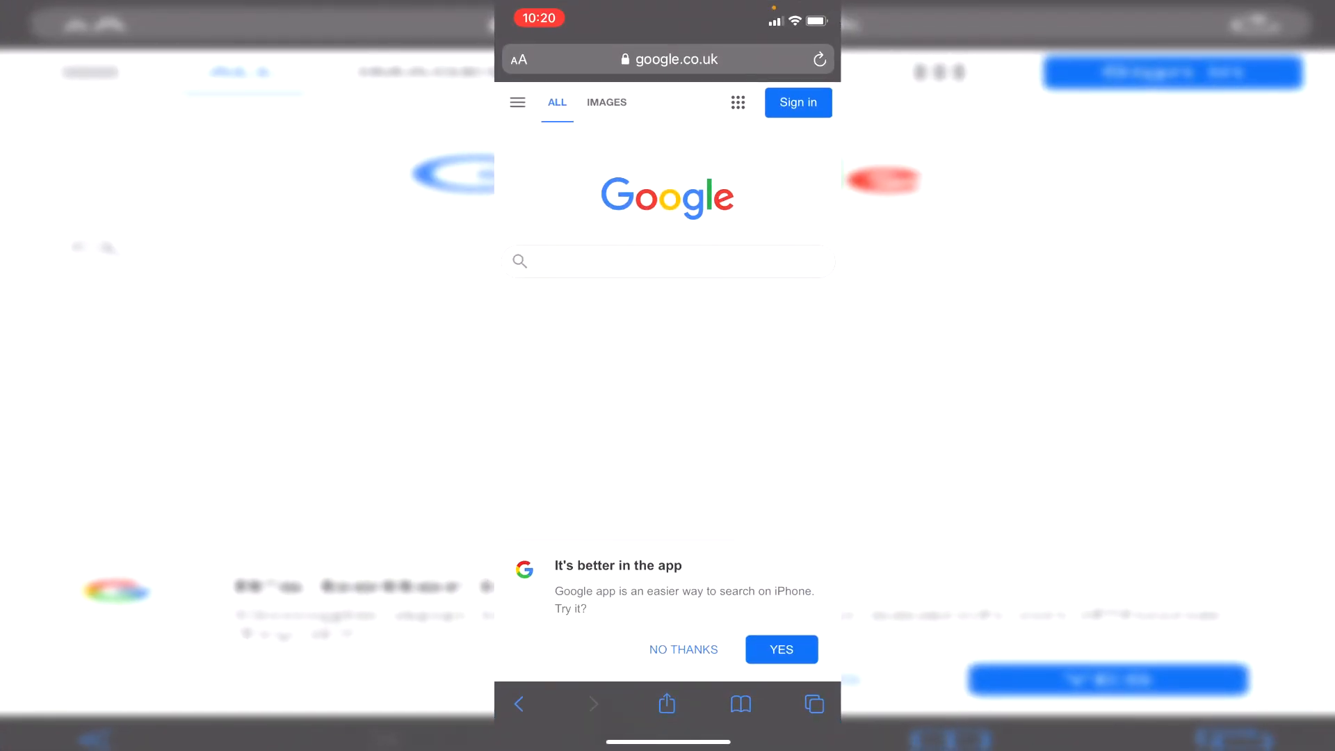
{"action": "left_click", "coordinate": [667, 262]}
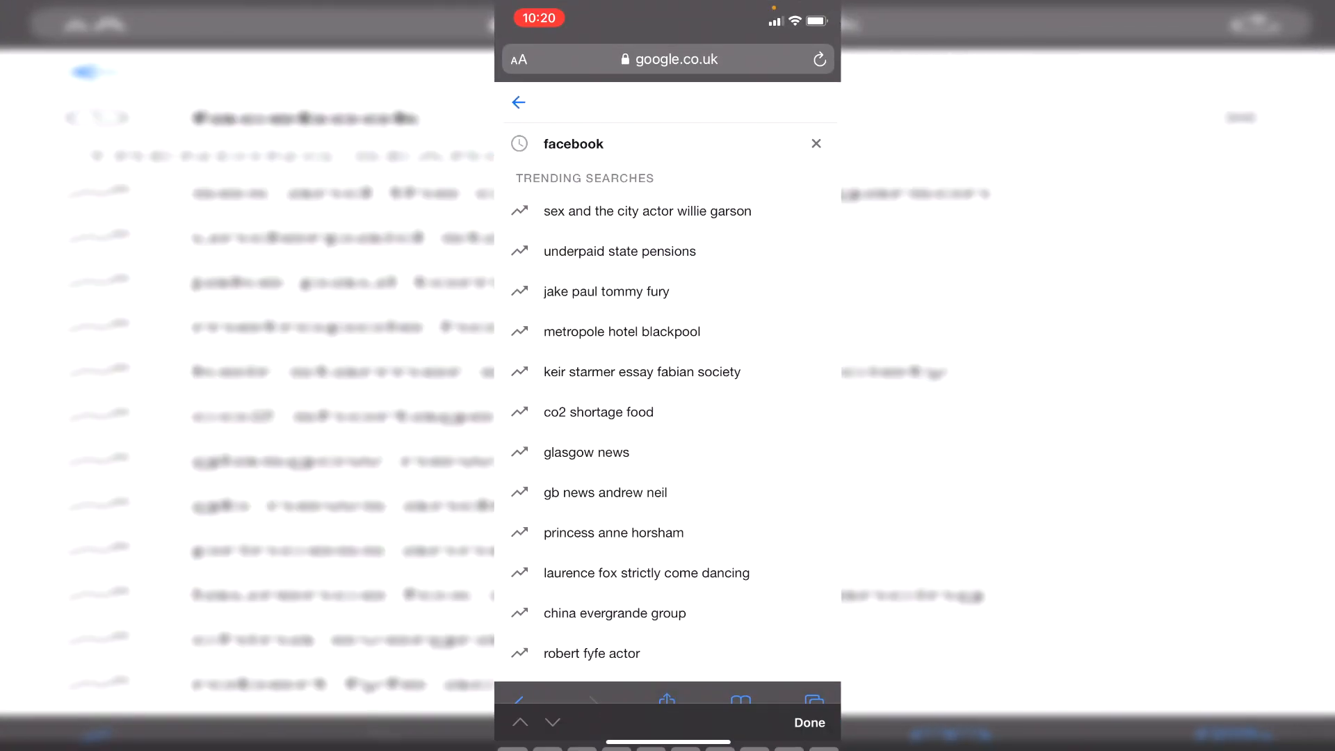
{"action": "left_click", "coordinate": [574, 143]}
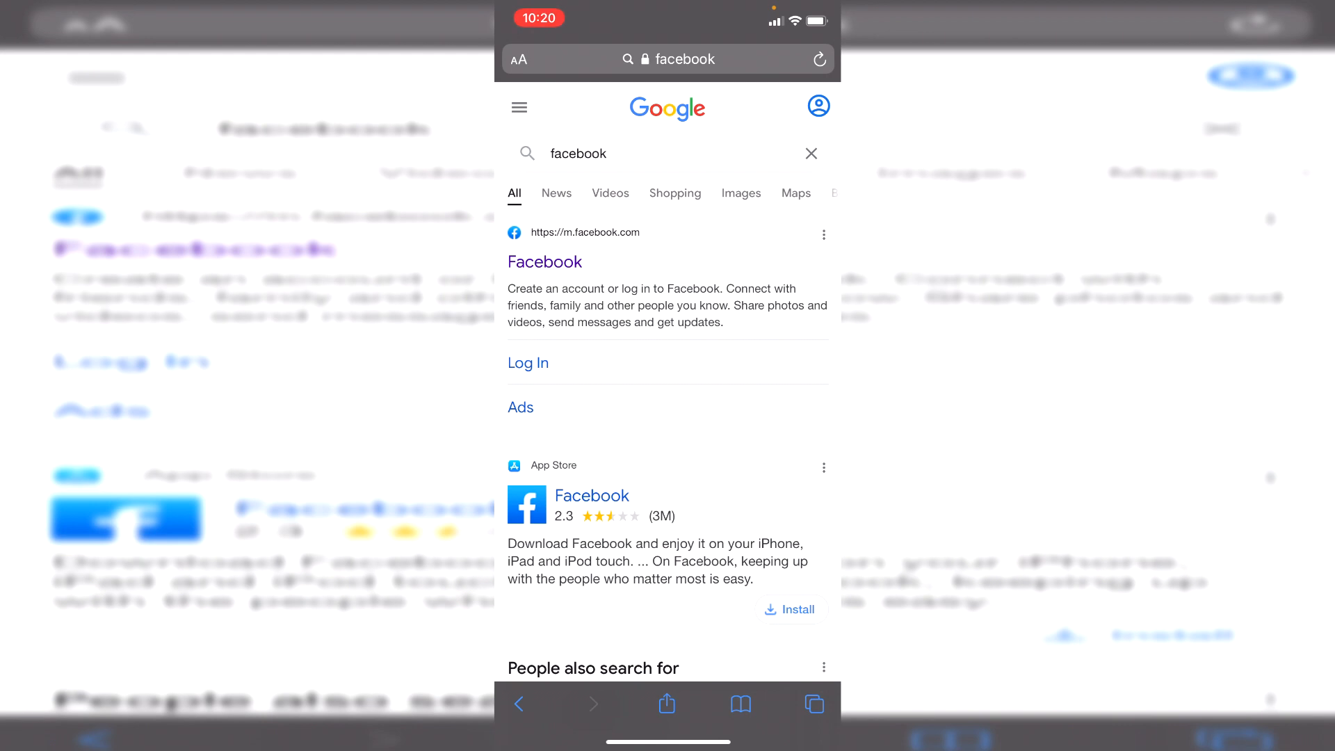
- Open the Facebook result, request the desktop website, and log in to the news feed
{"action": "left_click", "coordinate": [545, 262]}
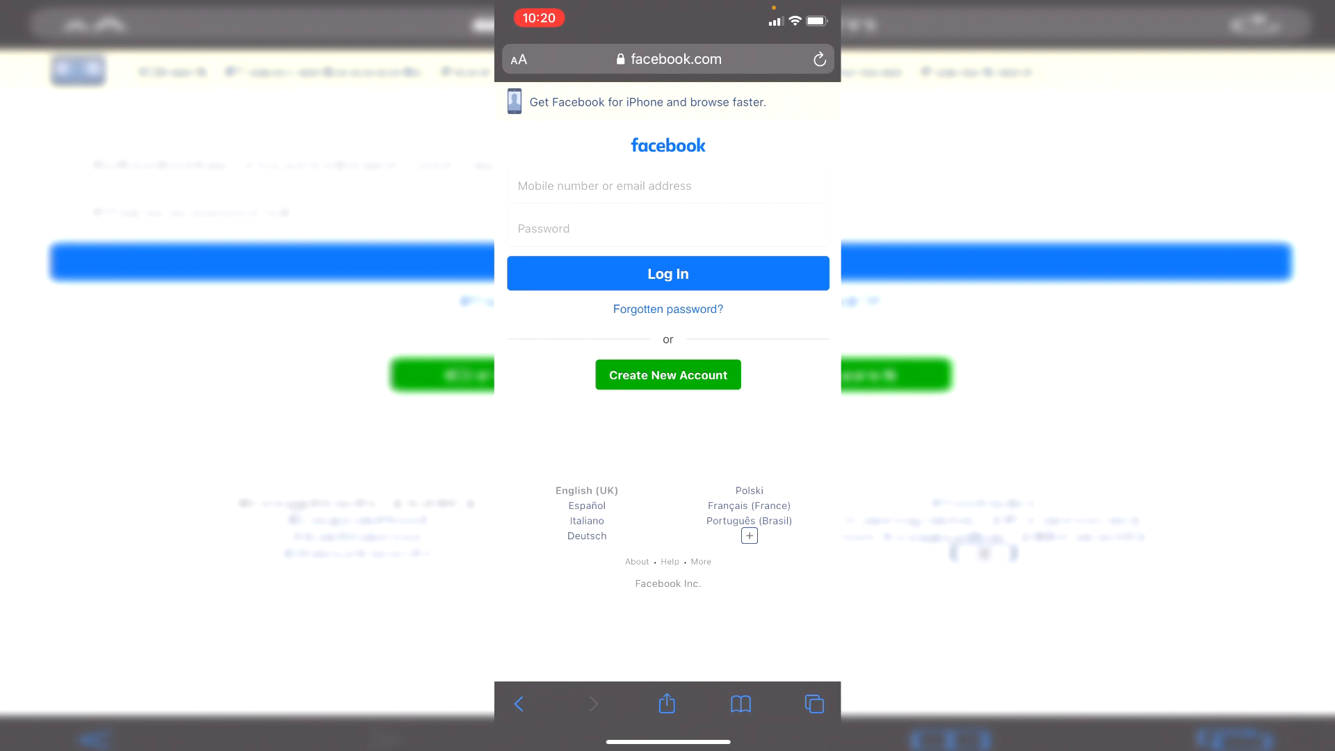
{"action": "left_click", "coordinate": [517, 60]}
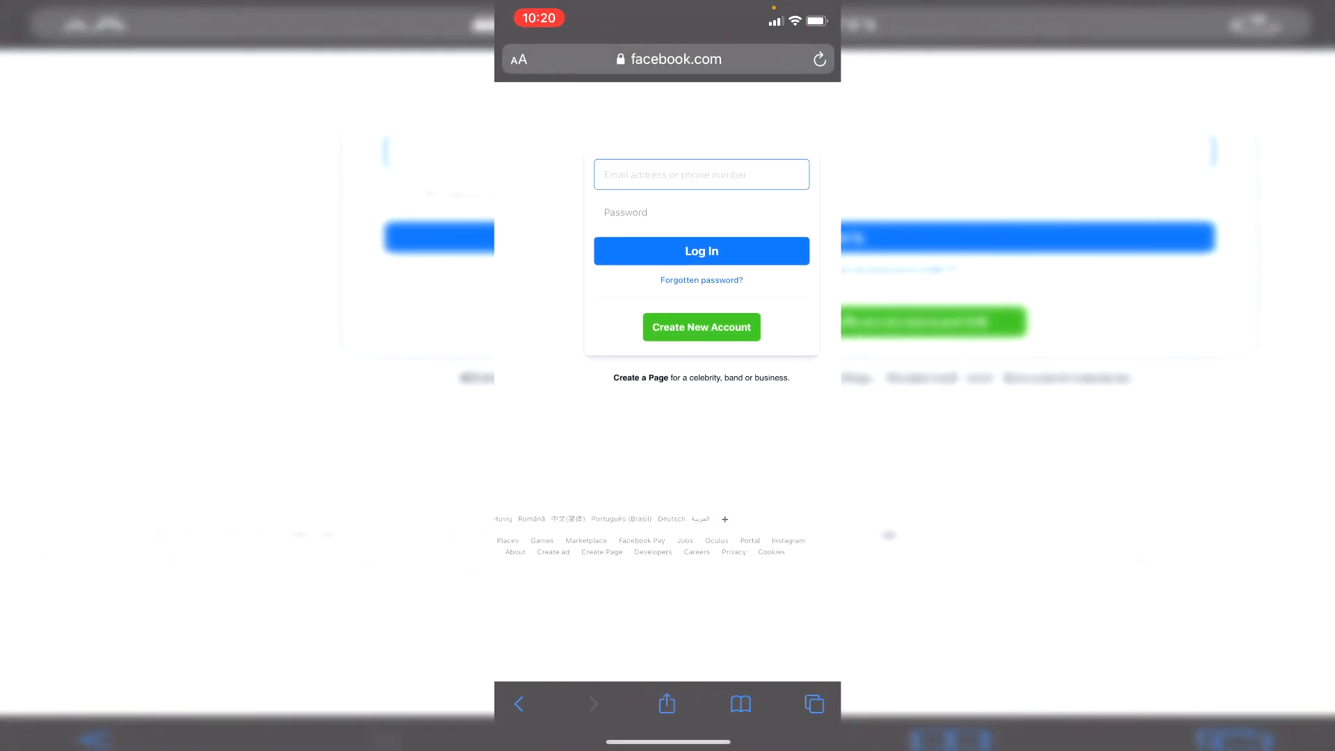
{"action": "left_click", "coordinate": [701, 251]}
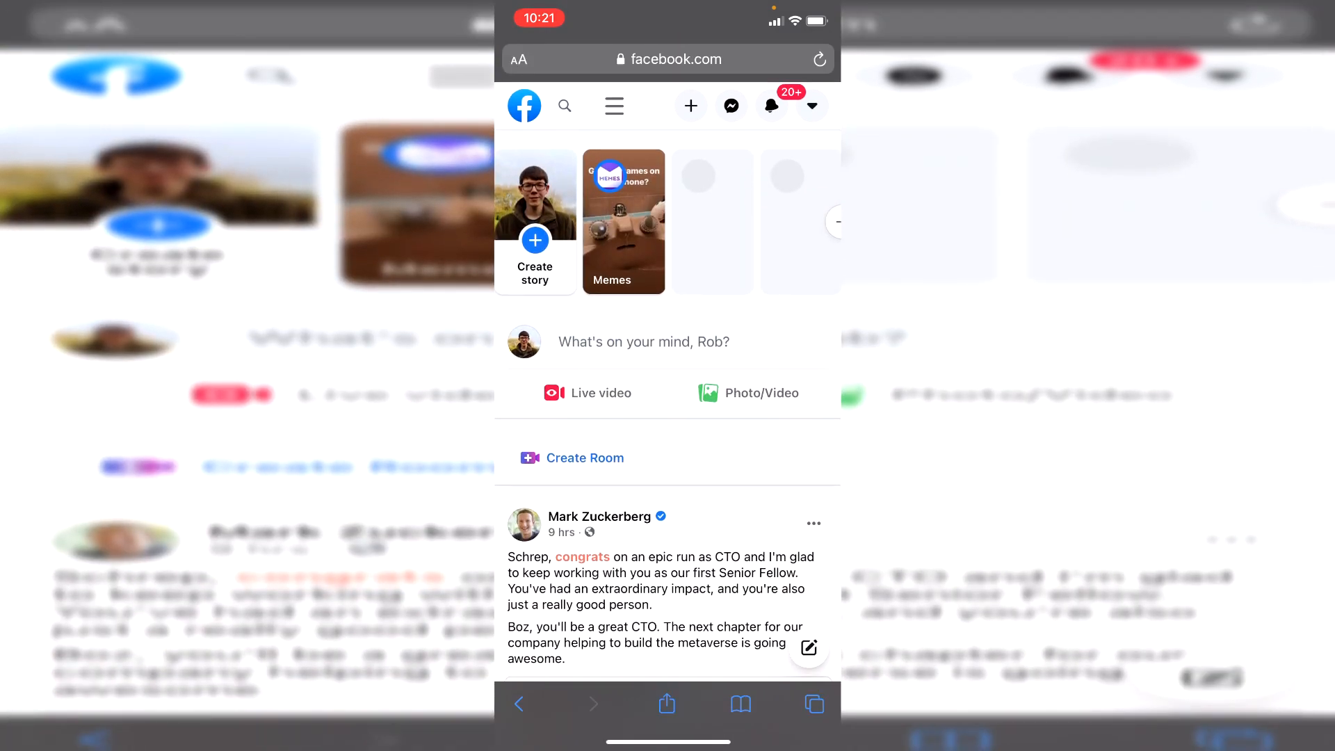
- Open the account dropdown to show the Settings & privacy menu
{"action": "left_click", "coordinate": [809, 106]}
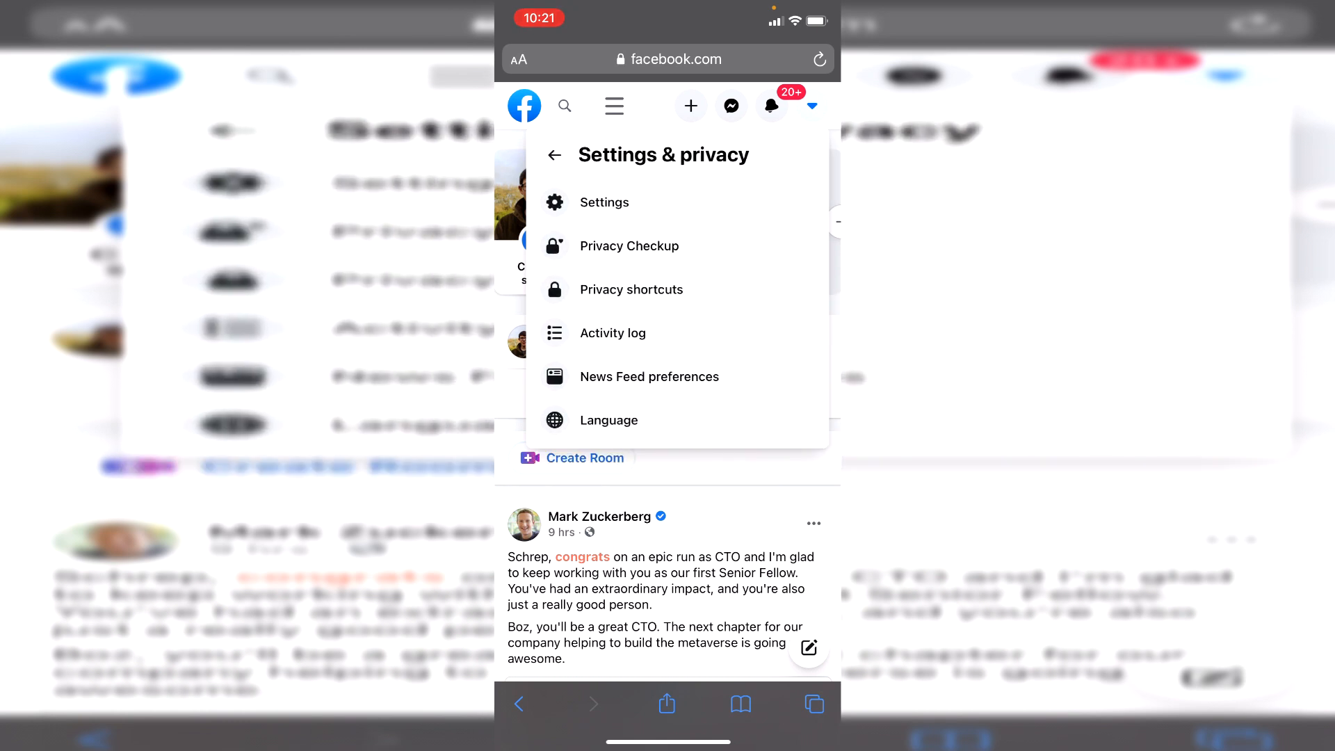
- Open Settings and scroll General Account Settings to the username verification prompt
{"action": "left_click", "coordinate": [604, 202]}
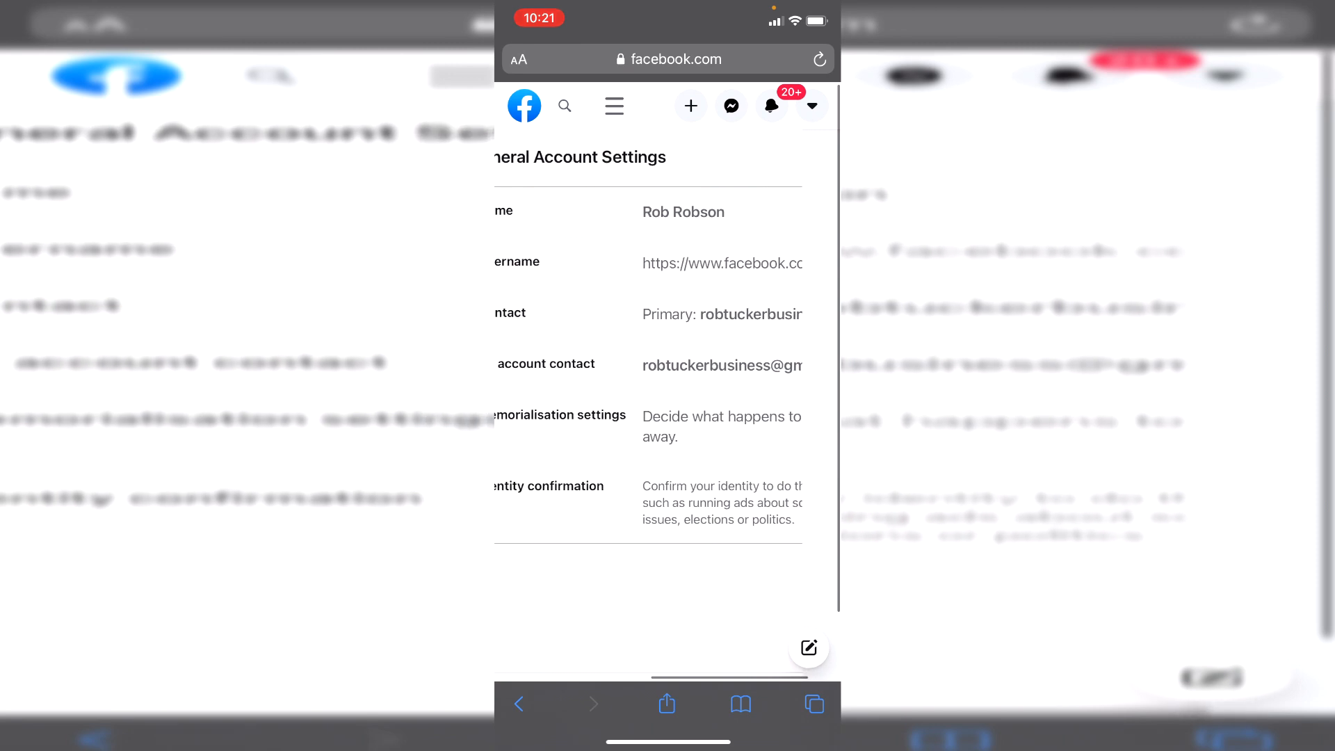
{"action": "scroll", "scroll_direction": "right", "scroll_amount": 3}
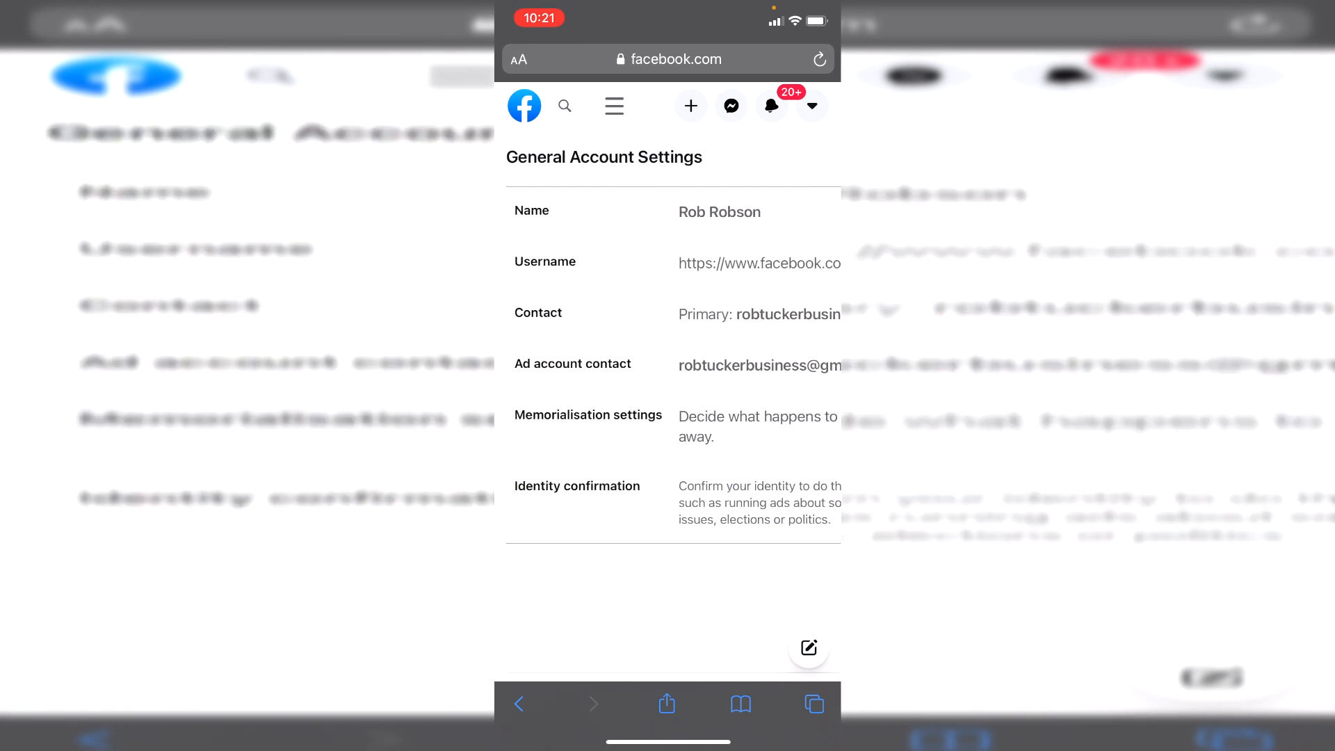
{"action": "scroll", "scroll_direction": "right", "scroll_amount": 3}
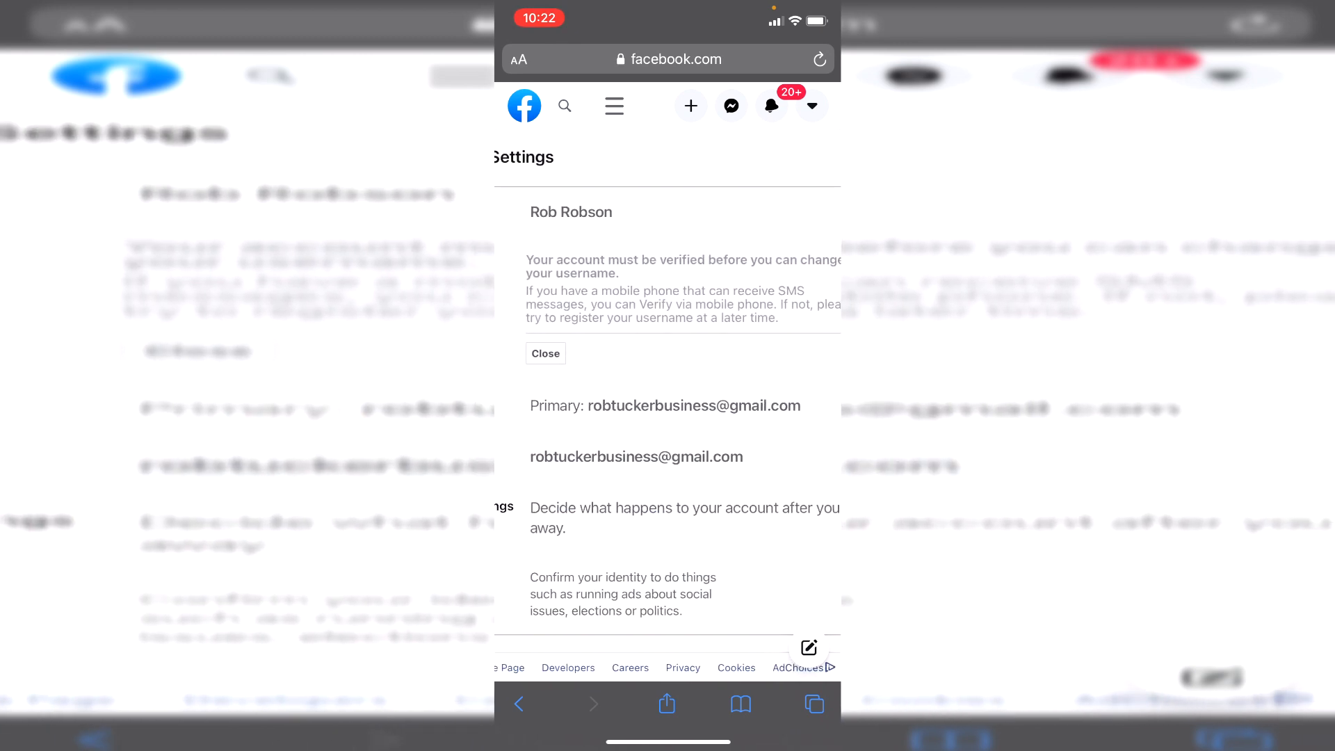
- Close the username verification notice to restore the profile link
{"action": "scroll", "scroll_direction": "right", "scroll_amount": 3}
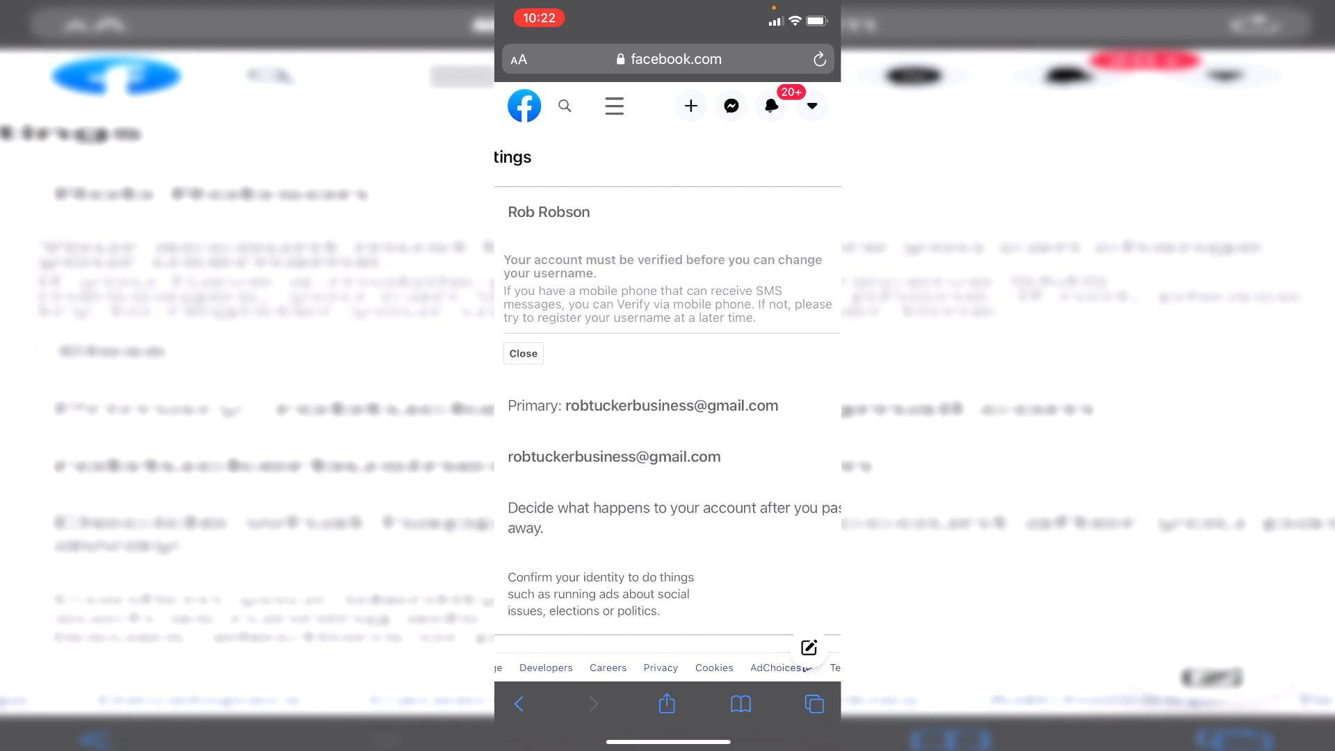
{"action": "left_click", "coordinate": [523, 354]}
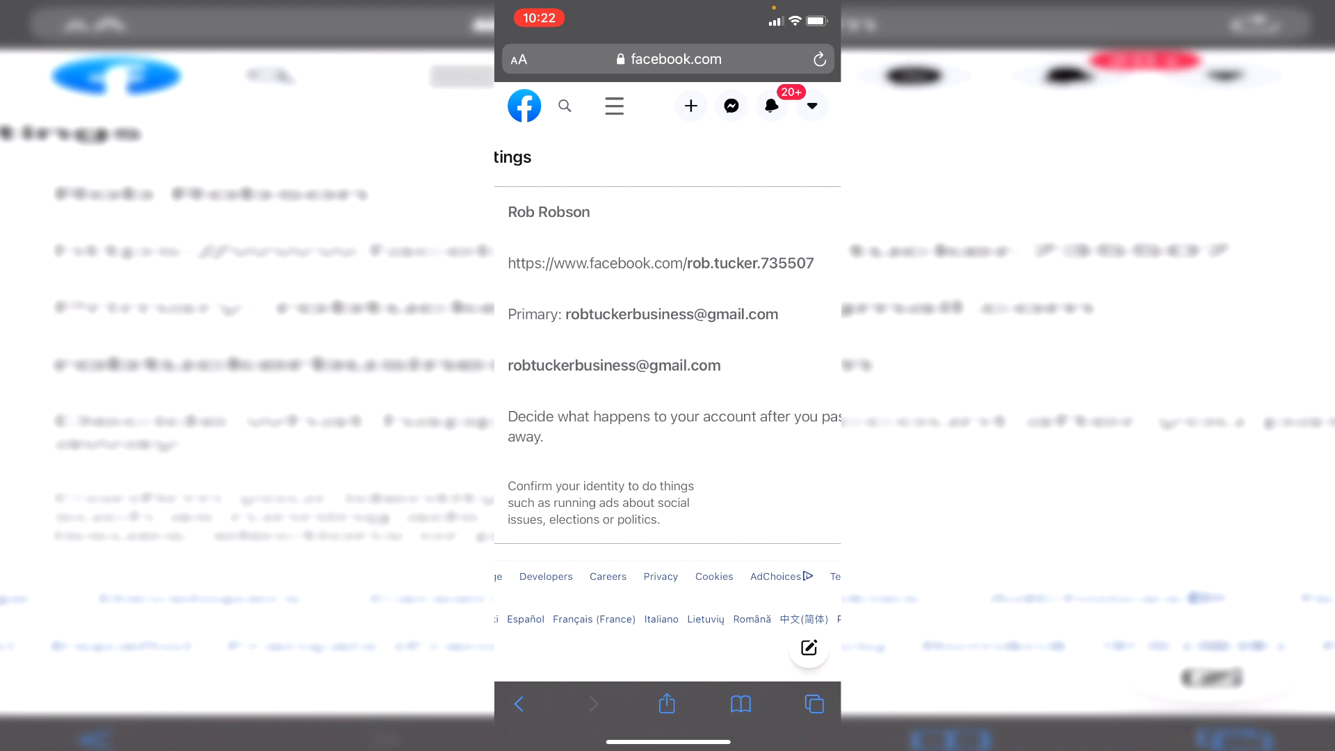